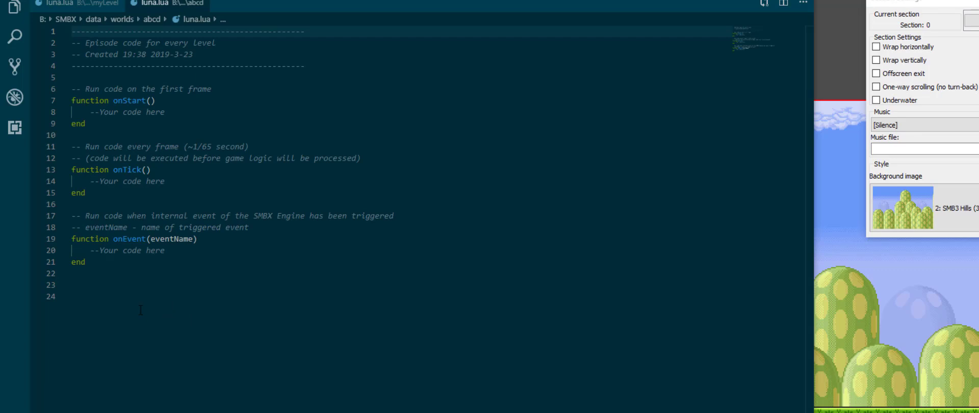
Delete the header comments and the onTick and onEvent templates, keeping only onStart
{"action": "left_click", "coordinate": [165, 251]}
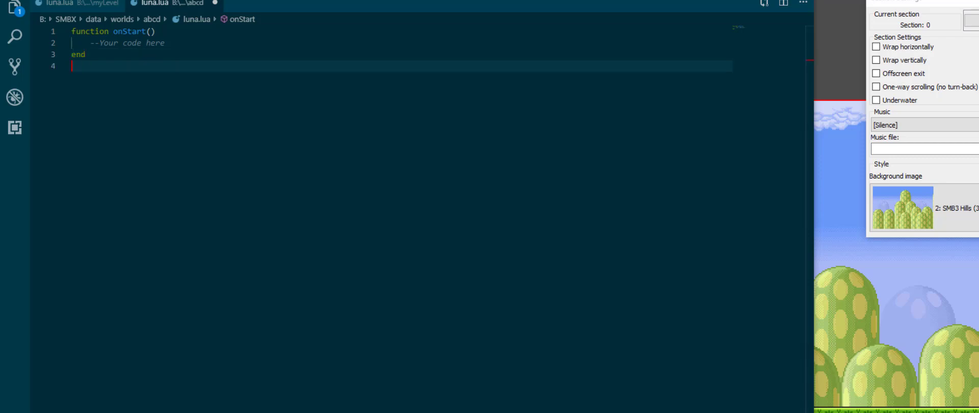
Add function onNPCKill(eventObj, killedNPC, killReason) and begin its body with 'if killedNPC.id ~= 274'
{"action": "key", "text": "Enter"}
{"action": "type", "text": "function onNPCKill(eventObj, killedNPC, killReason"}
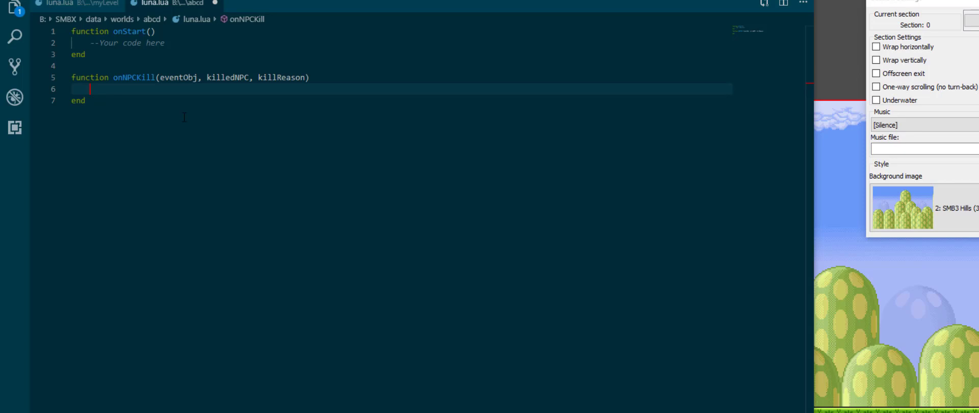
{"action": "type", "text": "if n"}
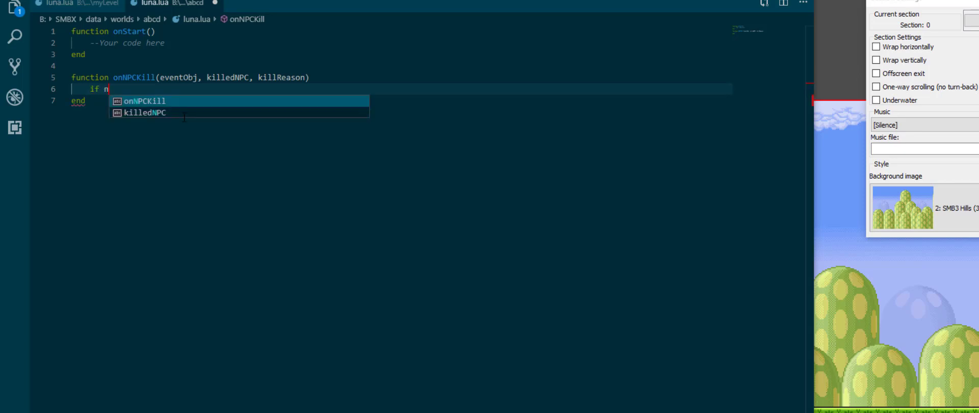
{"action": "type", "text": "illedNPC.id"}
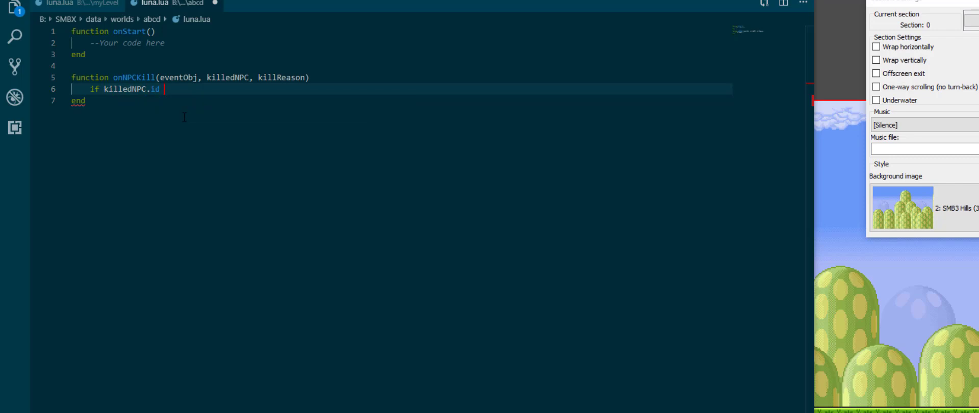
{"action": "type", "text": "~= 274"}
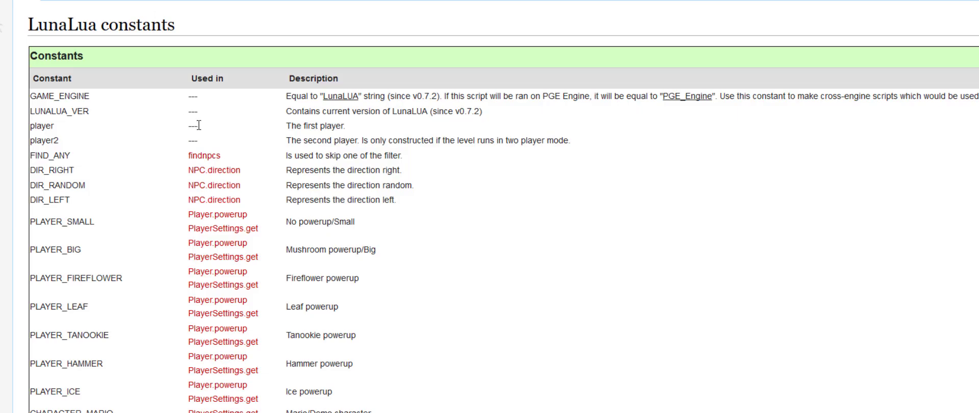
{"action": "scroll", "scroll_direction": "down", "scroll_amount": 3}
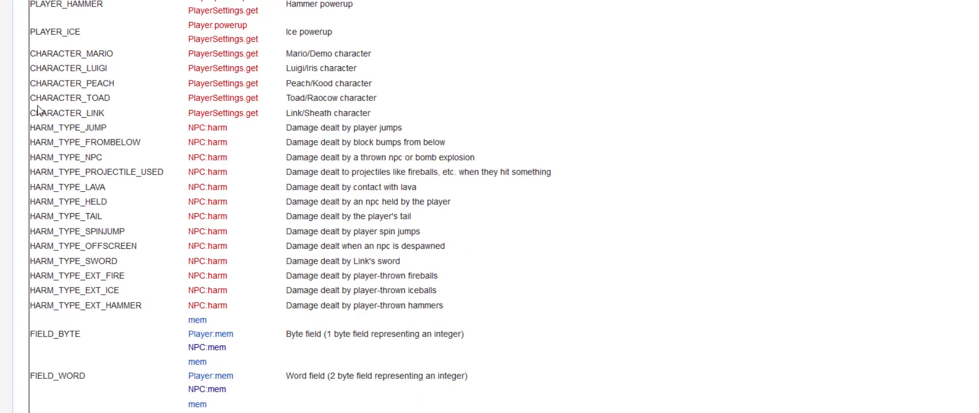
{"action": "scroll", "scroll_direction": "down", "scroll_amount": 3}
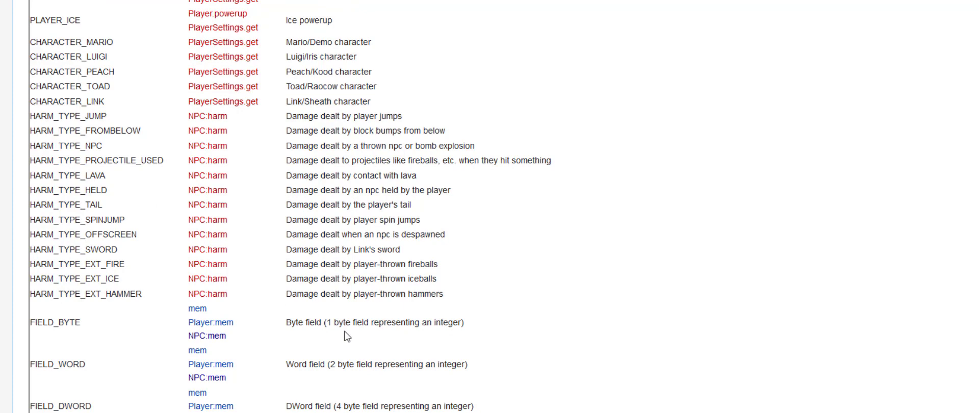
{"action": "scroll", "scroll_direction": "down", "scroll_amount": 3}
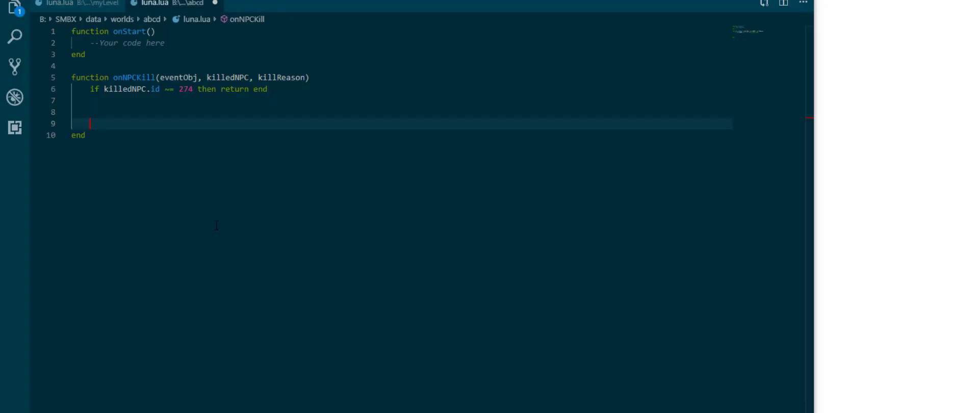
Finish the id guard and add 'if killReason ~= HARM_TYPE_OFFSCREEN then return end', leaving blank lines
{"action": "type", "text": "if"}
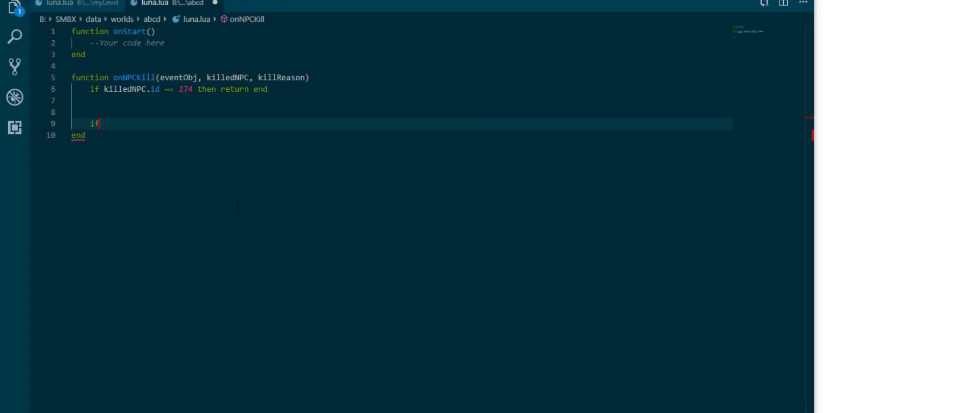
{"action": "type", "text": "killReason ~= HARM_TYPE_OFFSCREEN"}
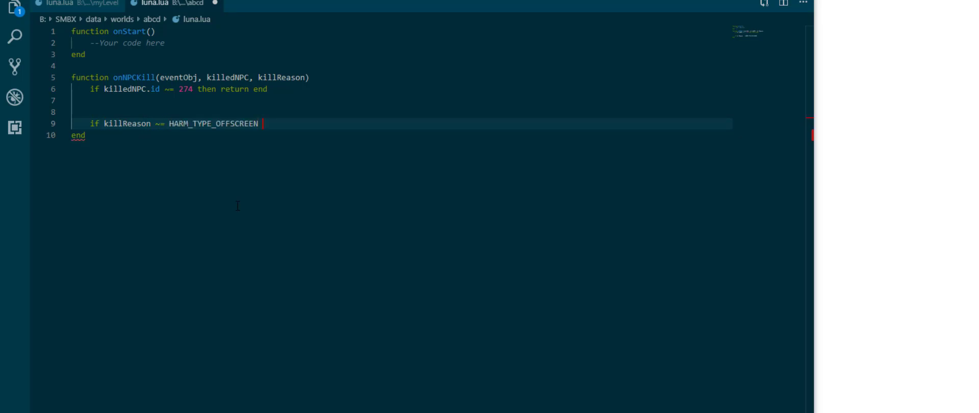
{"action": "type", "text": "then return end"}
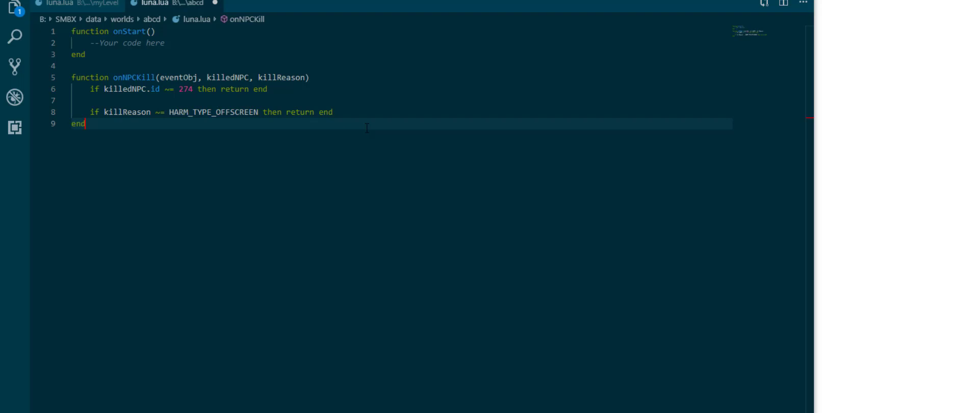
{"action": "key", "text": "Enter"}
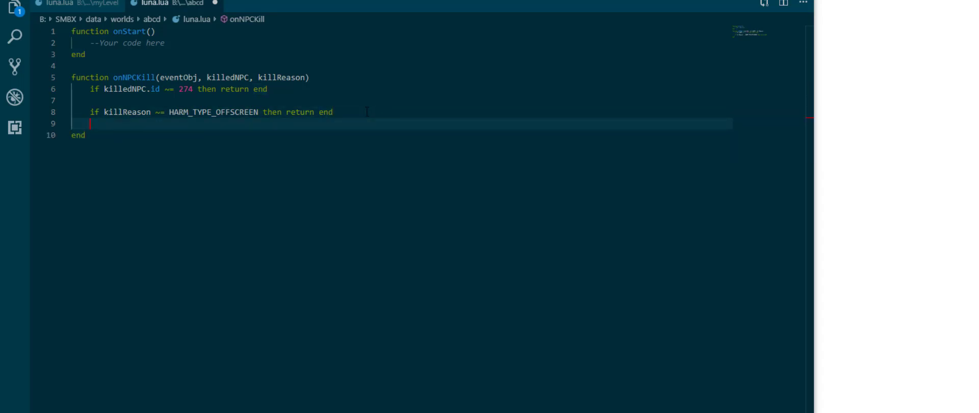
{"action": "key", "text": "Enter"}
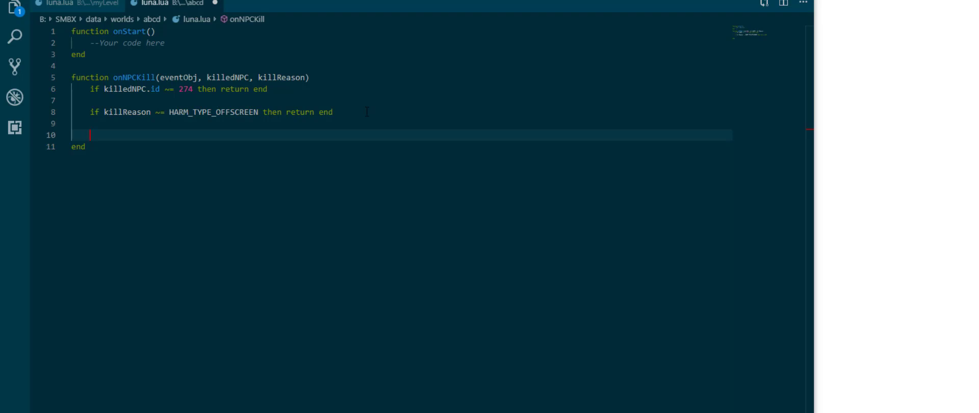
Add an empty 'if Colliders.collide(player, killedNPC) then ... end' block inside onNPCKill
{"action": "type", "text": "if coll"}
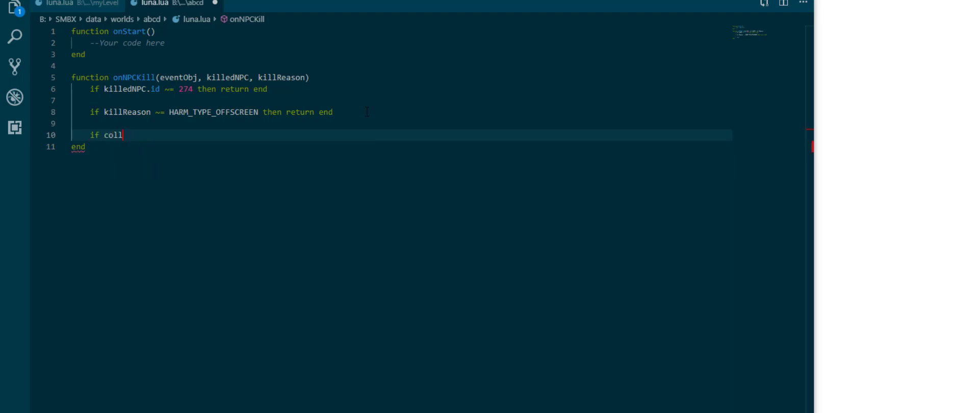
{"action": "type", "text": "iders.collide"}
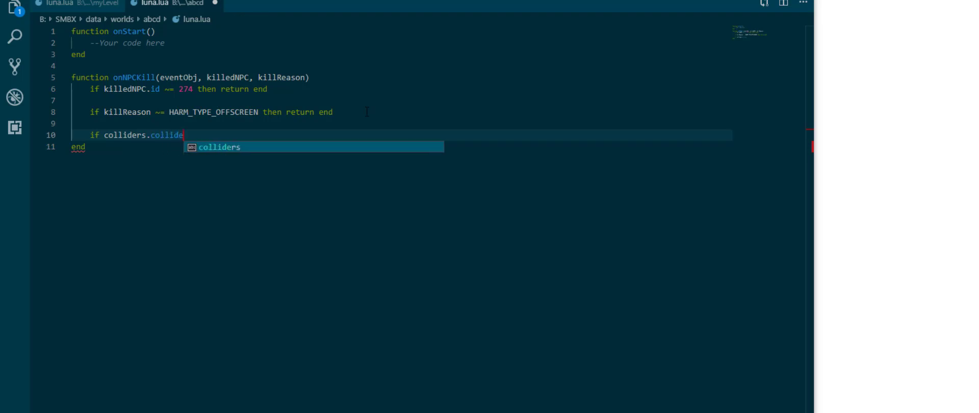
{"action": "type", "text": "(player,"}
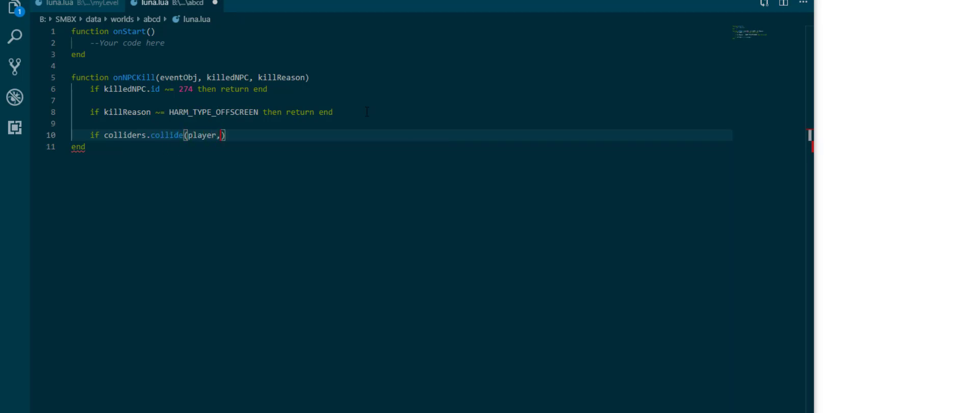
{"action": "type", "text": "killedNPC"}
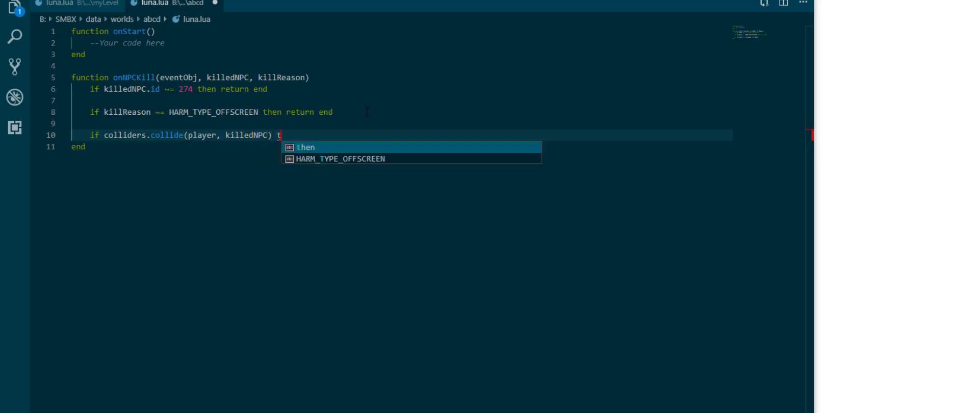
{"action": "key", "text": "Enter"}
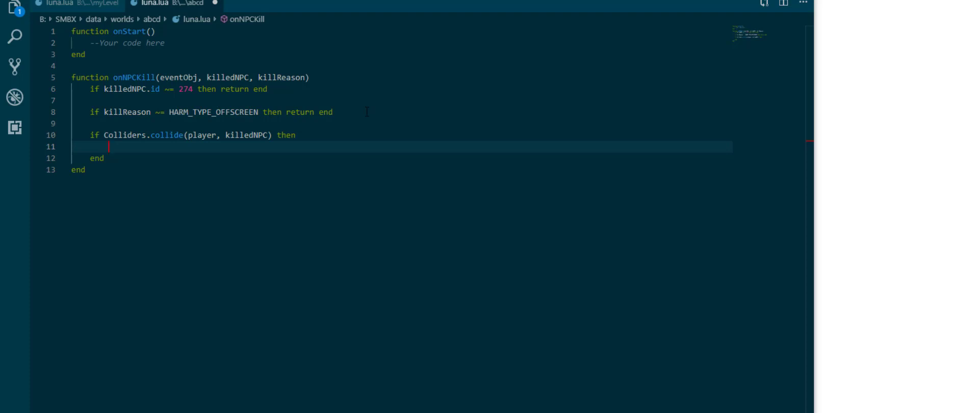
{"action": "mouse_move", "coordinate": [229, 96]}
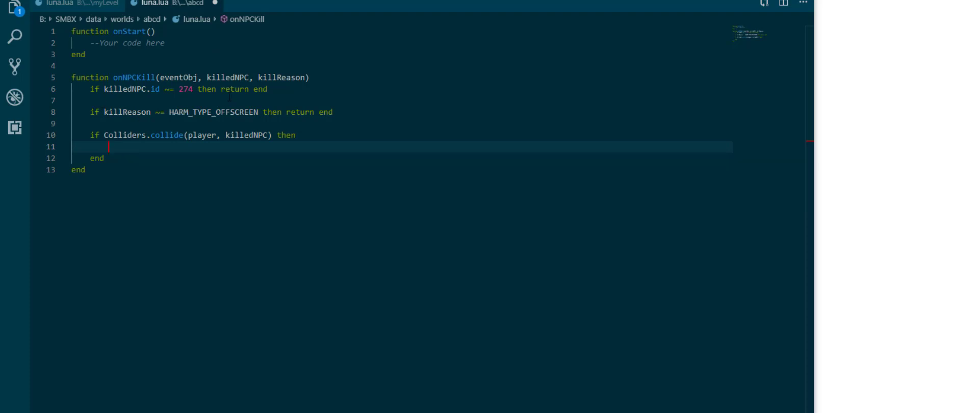
{"action": "mouse_move", "coordinate": [147, 214]}
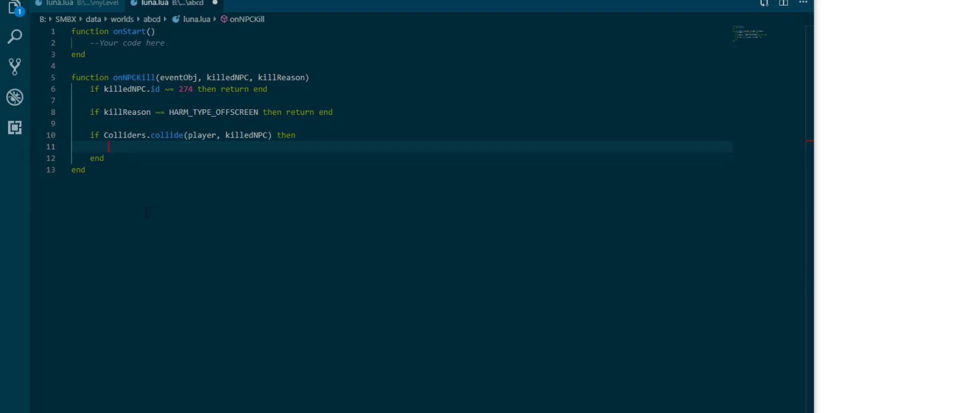
{"action": "mouse_move", "coordinate": [196, 195]}
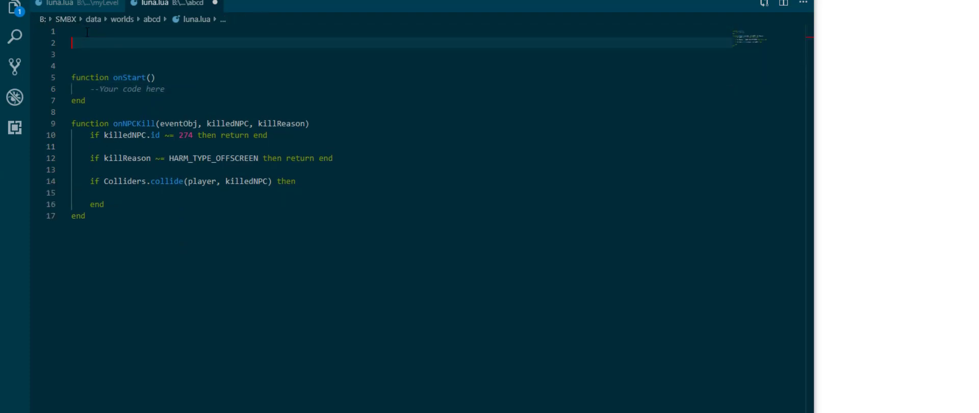
Declare 'local dragonCoinCounter = 0' at the top of luna.lua
{"action": "type", "text": "local"}
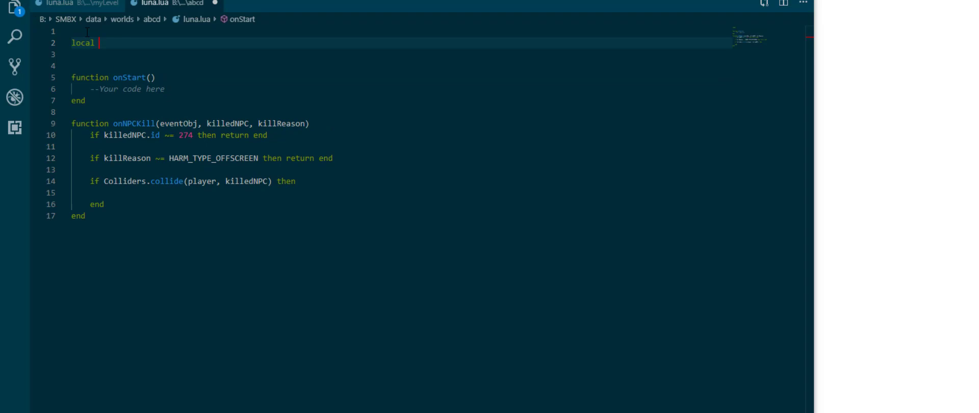
{"action": "type", "text": "dragon"}
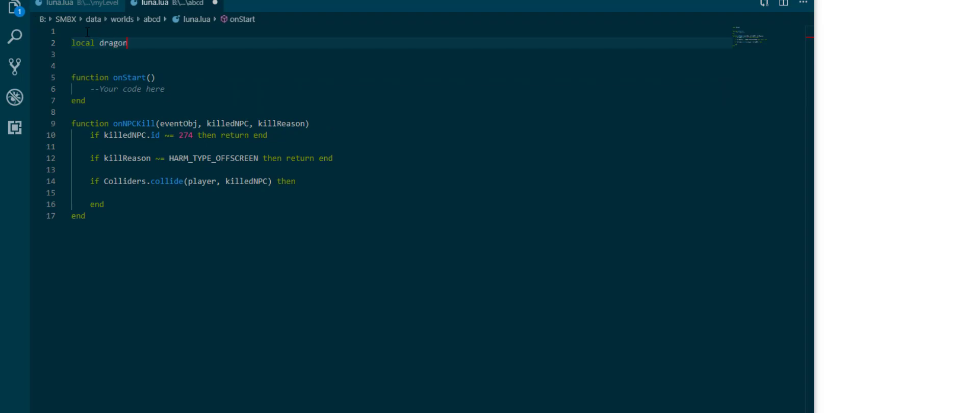
{"action": "type", "text": "CoinCounte"}
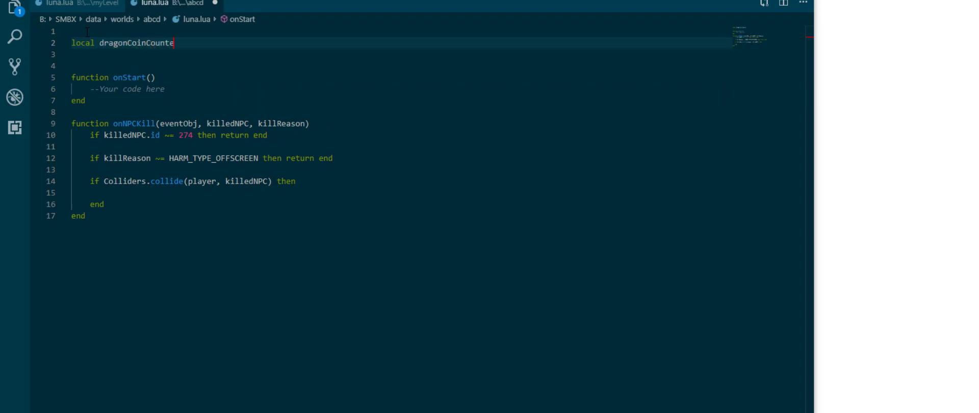
{"action": "type", "text": "r = 0"}
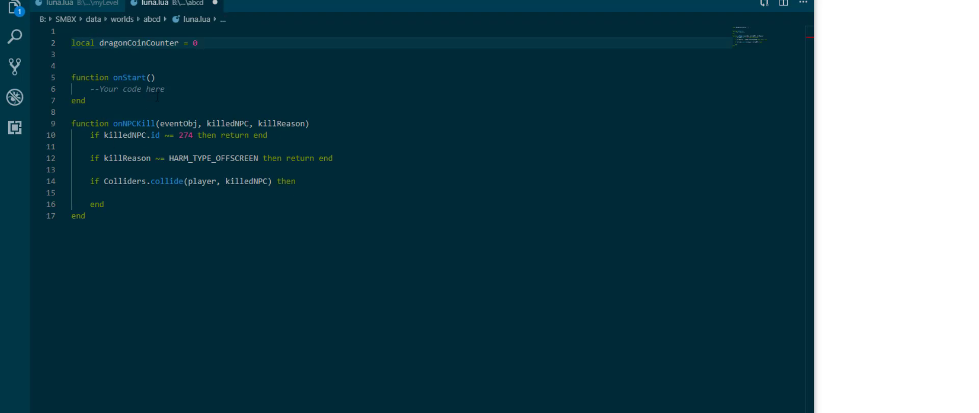
Increment dragonCoinCounter by 1 inside the Colliders.collide block
{"action": "left_click", "coordinate": [174, 193]}
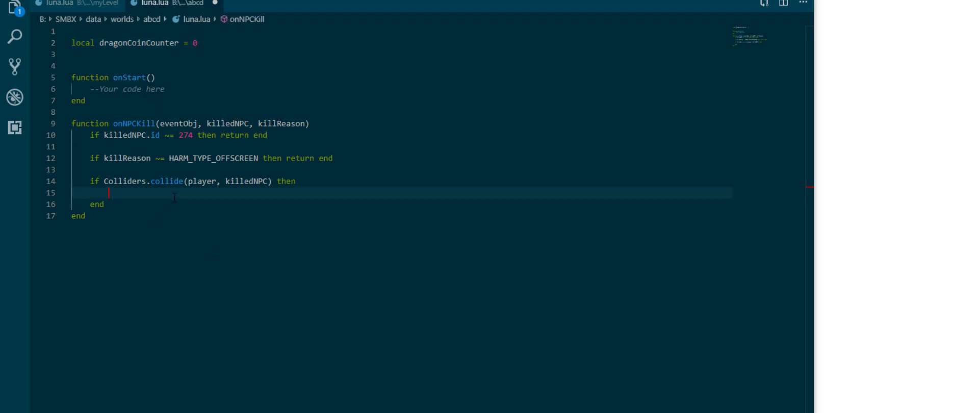
{"action": "type", "text": "drag"}
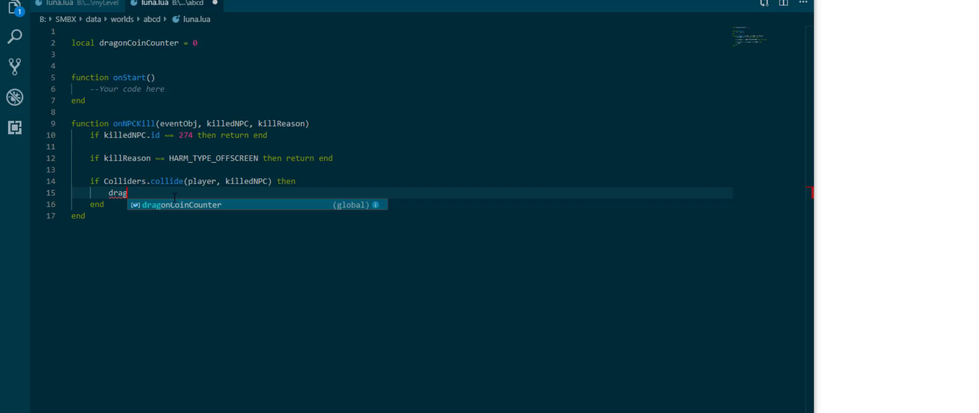
{"action": "type", "text": "onCoinCounter = dra"}
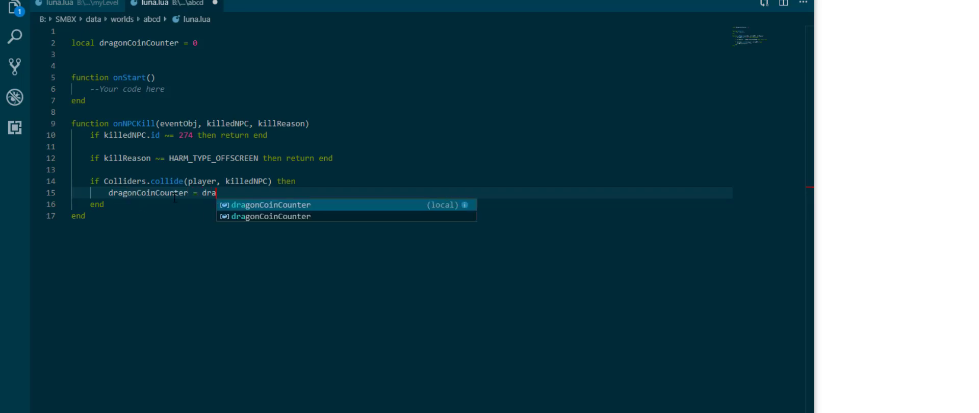
{"action": "type", "text": "gonCoinCounter + 1"}
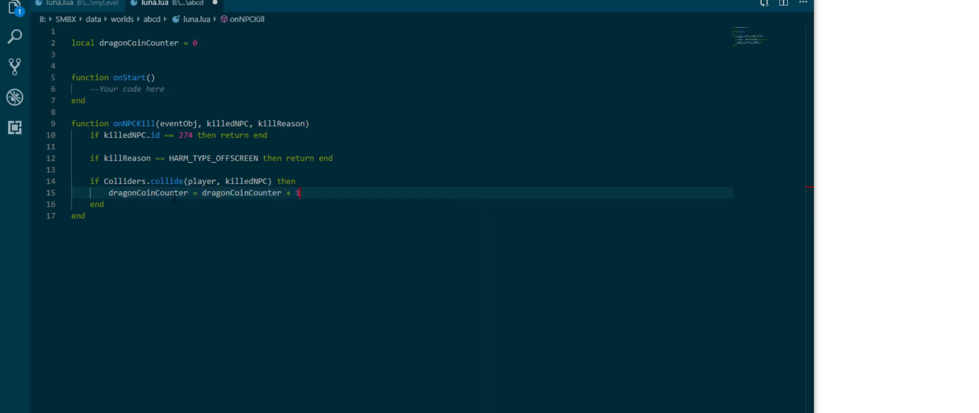
{"action": "key", "text": "Enter"}
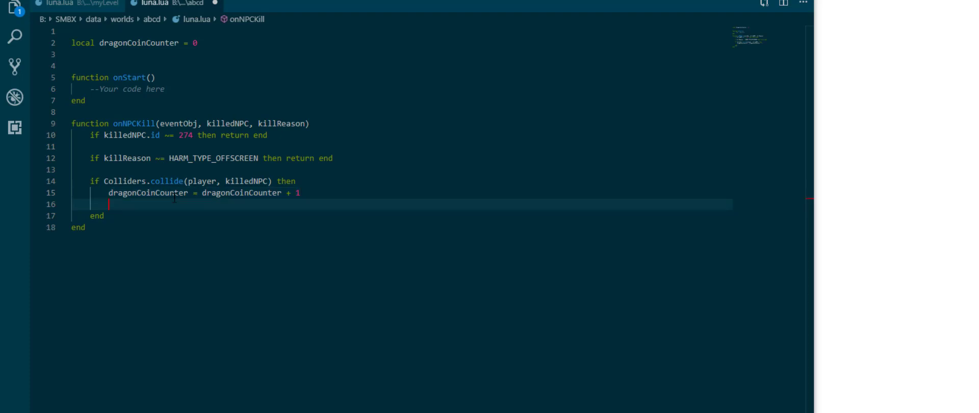
Add 'if dragonCoinCounter == 5' that sets SaveData.dragonCoinsCollected = true, and copy the field name
{"action": "type", "text": "if dragonCoinCounter == 5 then"}
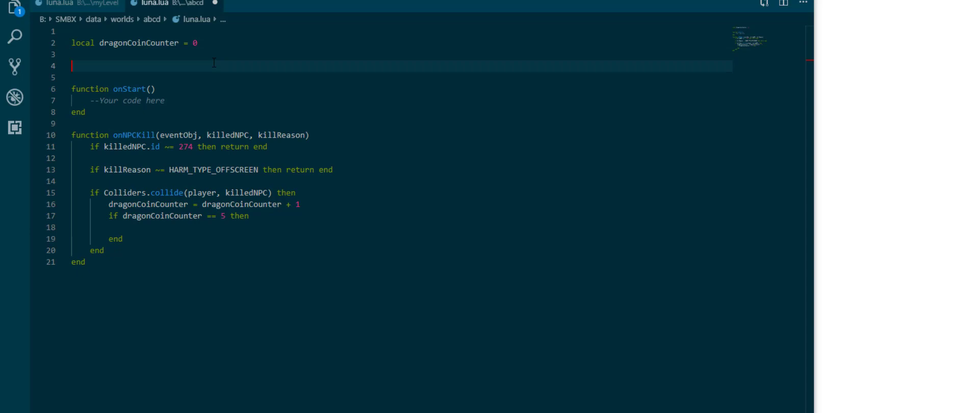
{"action": "type", "text": "Save"}
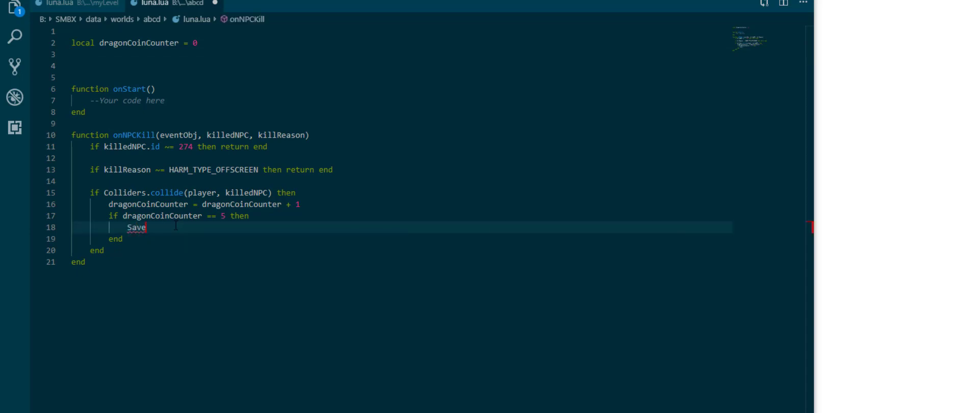
{"action": "type", "text": "Data."}
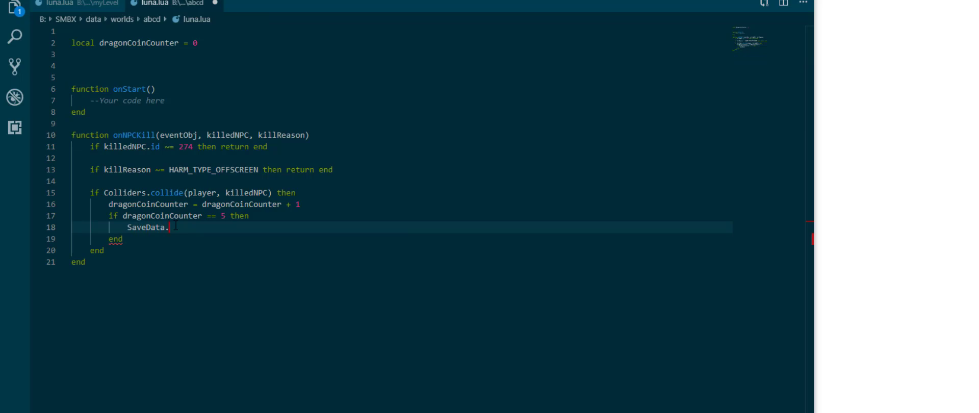
{"action": "type", "text": "myDragonCo"}
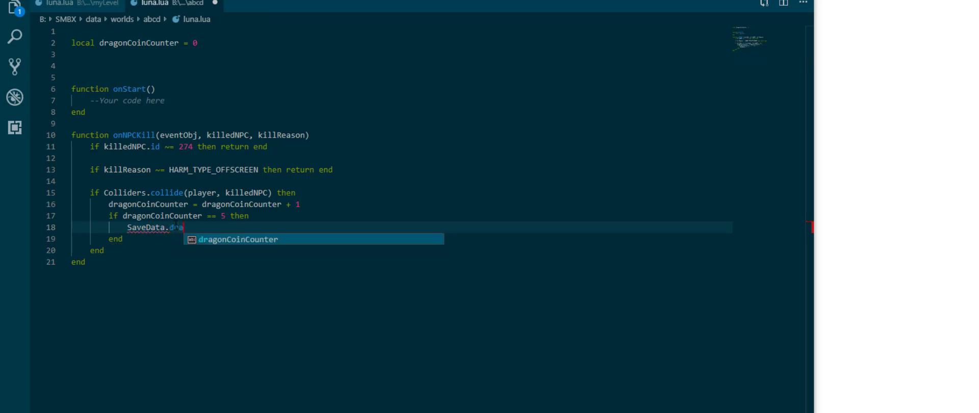
{"action": "type", "text": "ragonCoinsCol"}
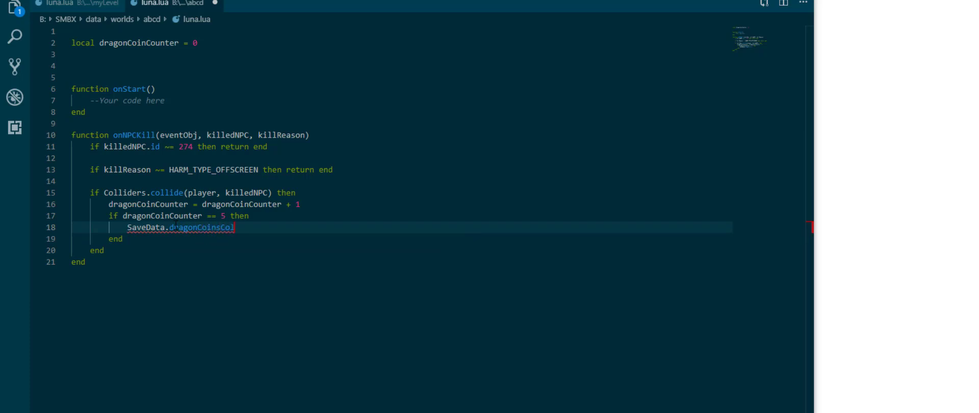
{"action": "type", "text": "lected = true"}
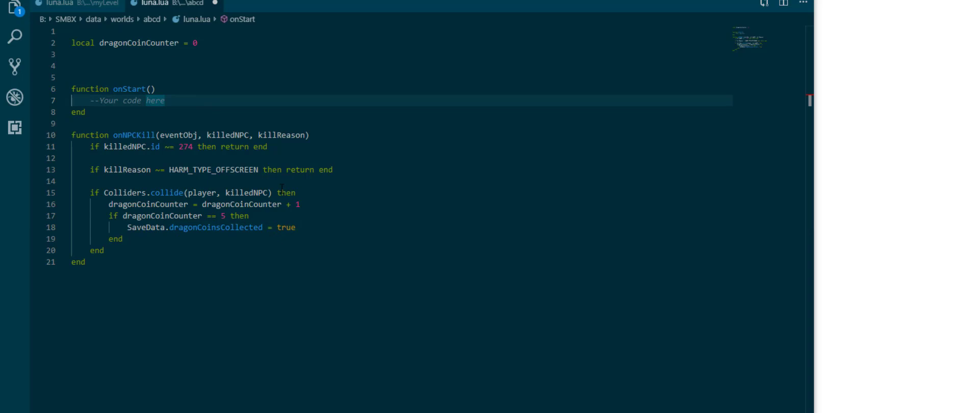
{"action": "double_click", "coordinate": [216, 228]}
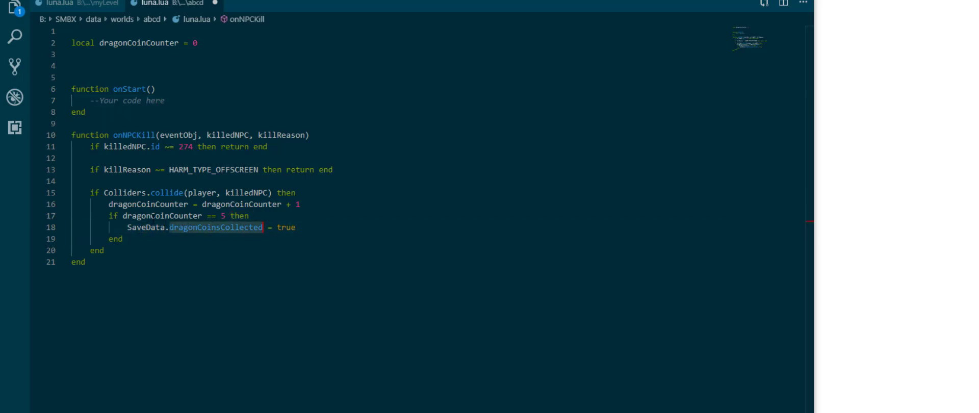
{"action": "left_click", "coordinate": [249, 227]}
{"action": "type", "text": "if"}
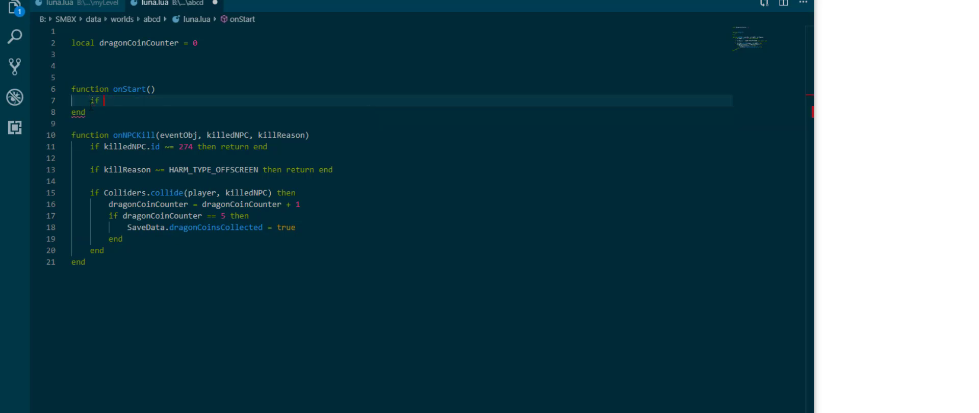
In onStart, kill every NPC 274 with v:kill(9) when SaveData.dragonCoinsCollected is set
{"action": "type", "text": "SaveData.dragonCoinsCollected then"}
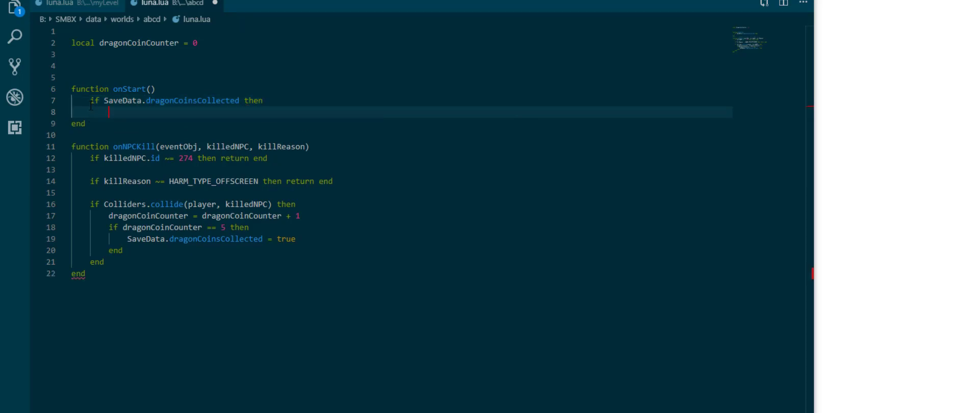
{"action": "type", "text": "for k,v in ipairs(NPC.get(274)) dragonCoinCounter"}
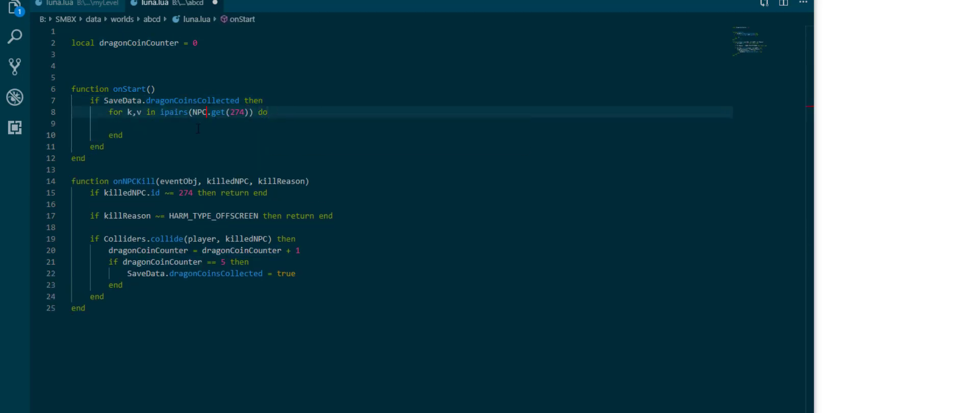
{"action": "type", "text": "v:kill("}
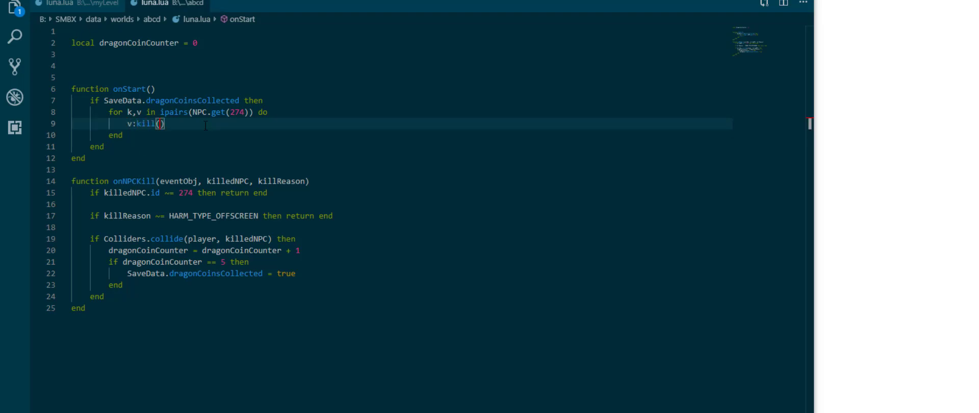
{"action": "type", "text": "9"}
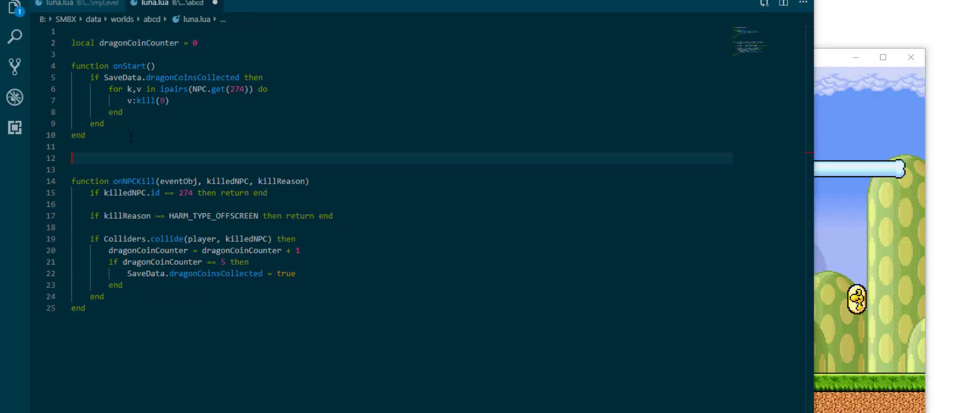
{"action": "type", "text": "function onDt"}
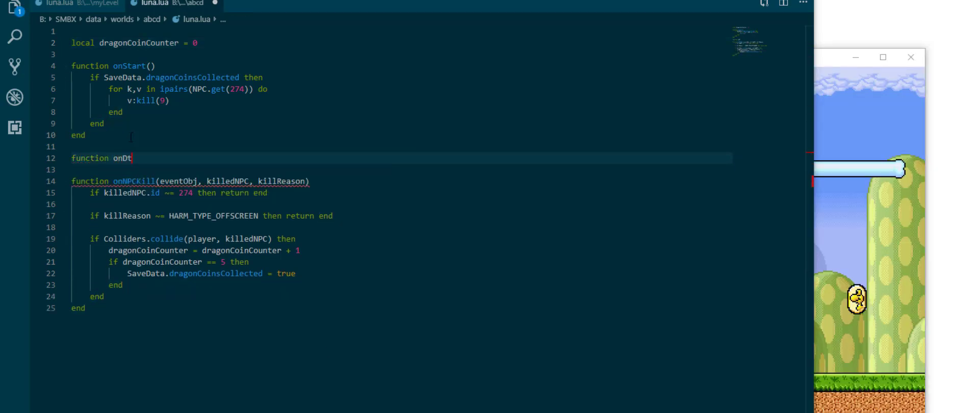
{"action": "type", "text": "raw()"}
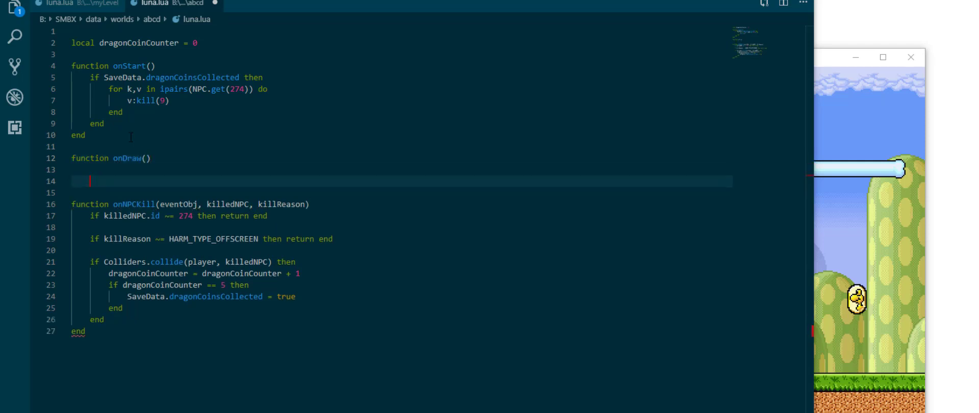
{"action": "type", "text": "Tex"}
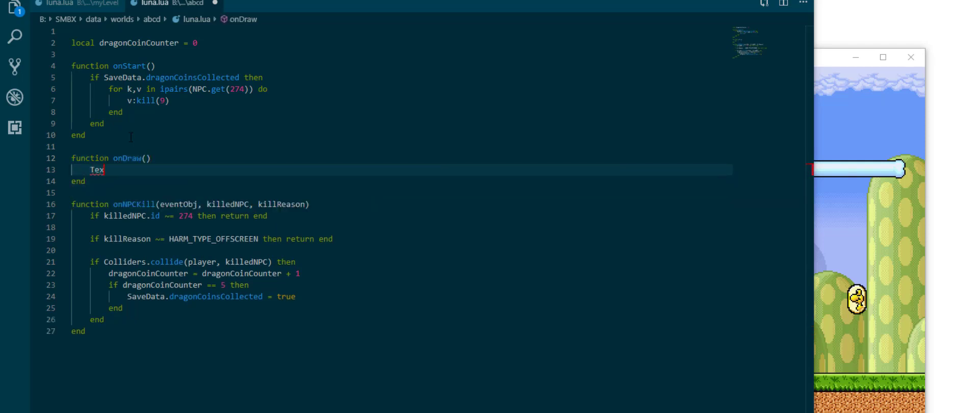
{"action": "type", "text": "t.print(dragonCoinCounter, 100, 100"}
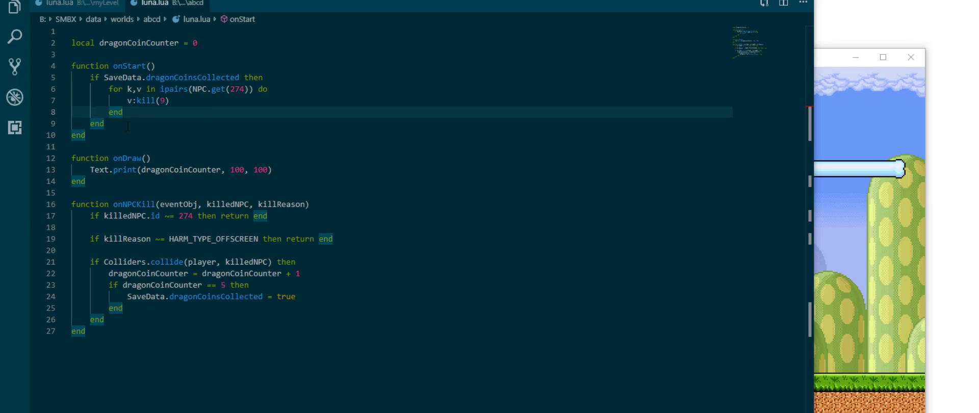
{"action": "mouse_move", "coordinate": [339, 208]}
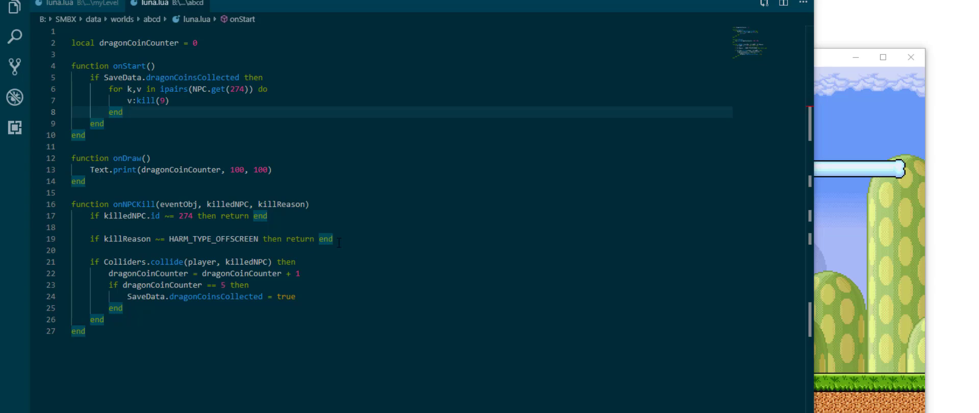
{"action": "left_click", "coordinate": [153, 297]}
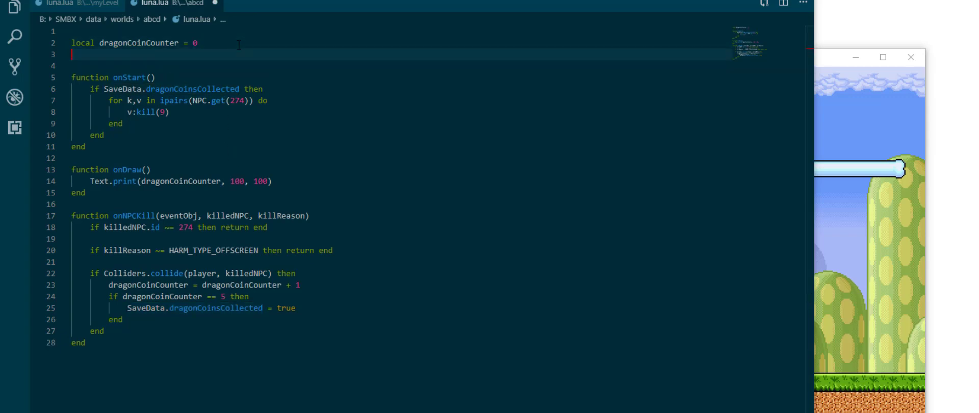
Create the SaveData[Level.filename()] table as local levelSD and use levelSD for dragonCoinsCollected
{"action": "key", "text": "Enter"}
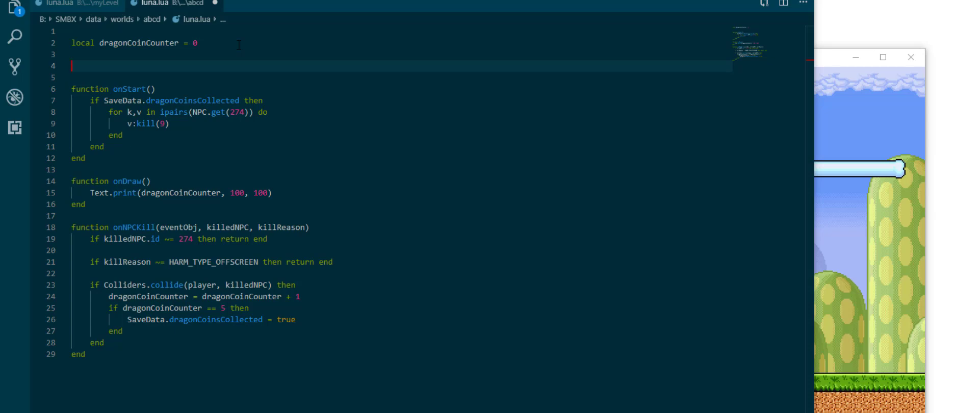
{"action": "type", "text": "SaveData[Level.filename()] = SaveData[Level.filename()] or {}"}
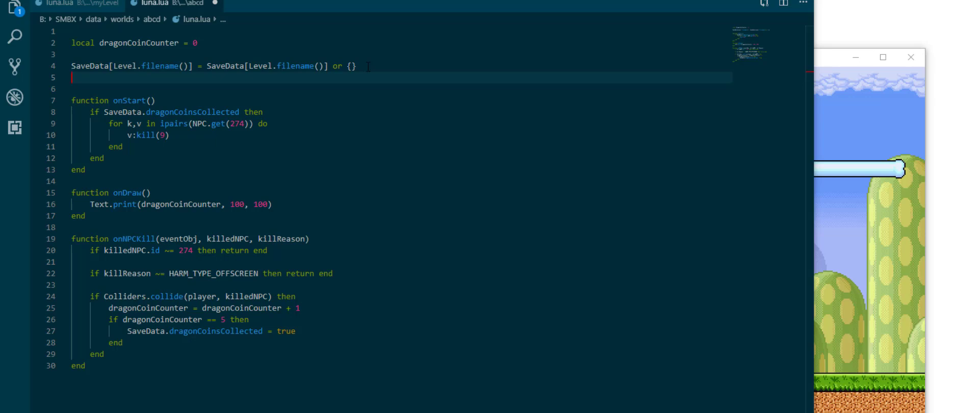
{"action": "type", "text": "local"}
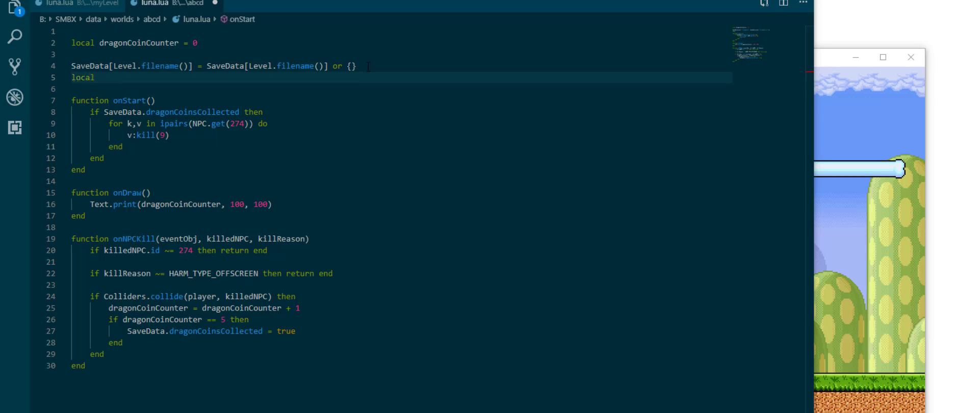
{"action": "type", "text": "level"}
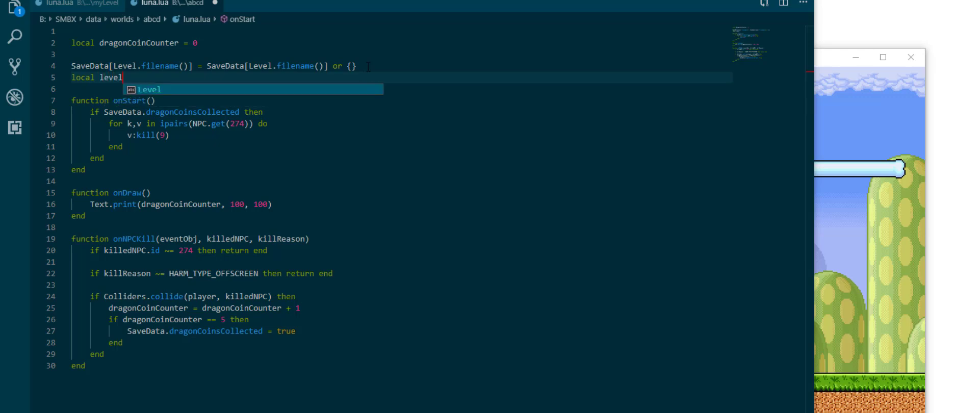
{"action": "type", "text": "SD = SaveData[Level.filename()]"}
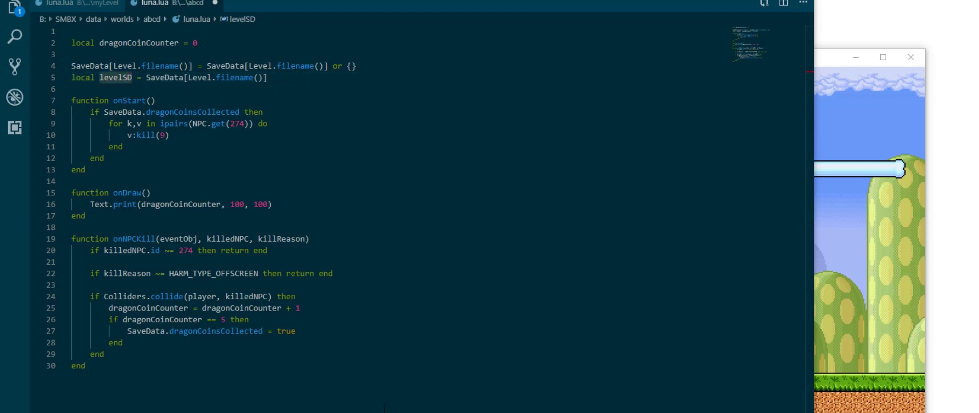
{"action": "type", "text": "levelSD"}
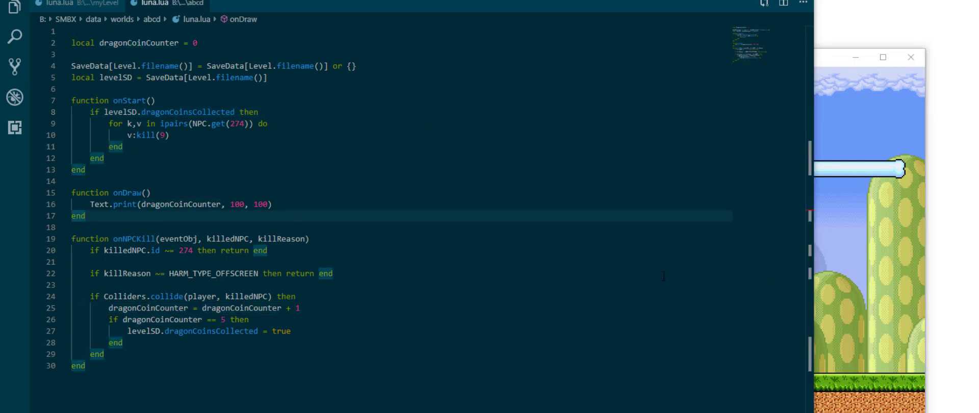
{"action": "mouse_move", "coordinate": [383, 198]}
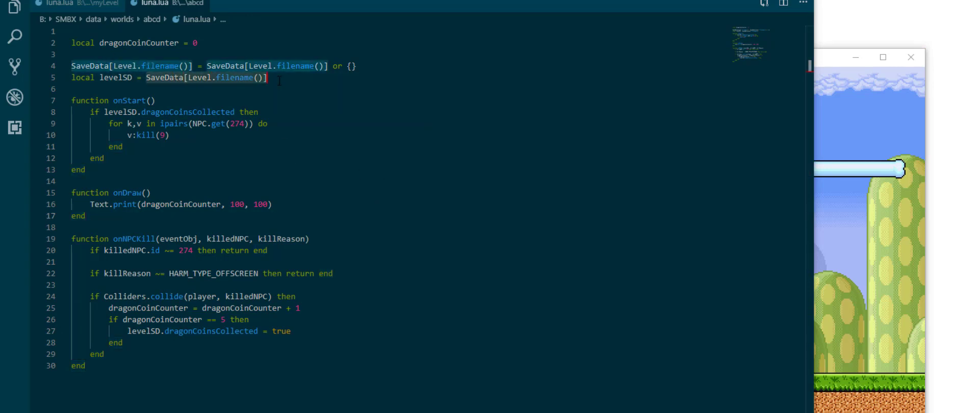
In onDraw, print "All Dragon Coins have been collected!" at 100, 100 when dragonCoinsCollected is set
{"action": "left_click", "coordinate": [275, 204]}
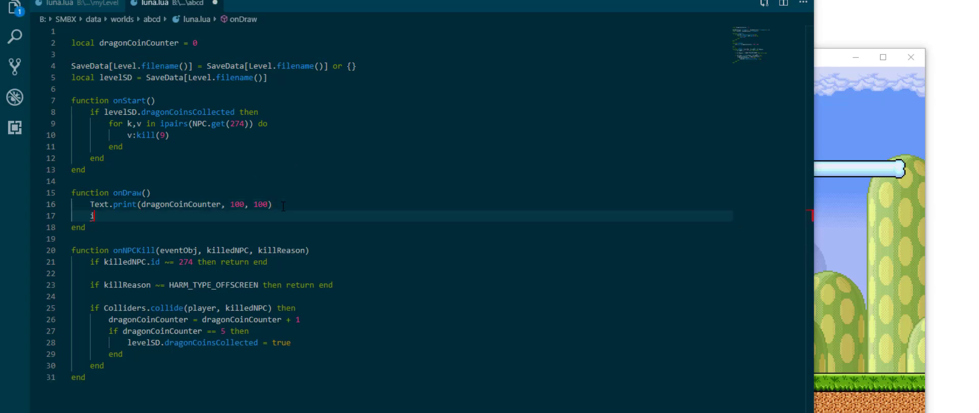
{"action": "type", "text": "if SaveData[Level.filename()] th"}
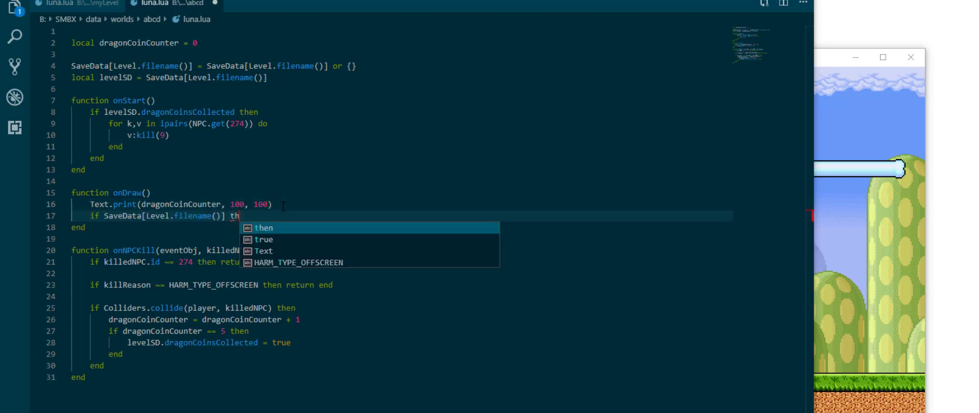
{"action": "key", "text": "Enter"}
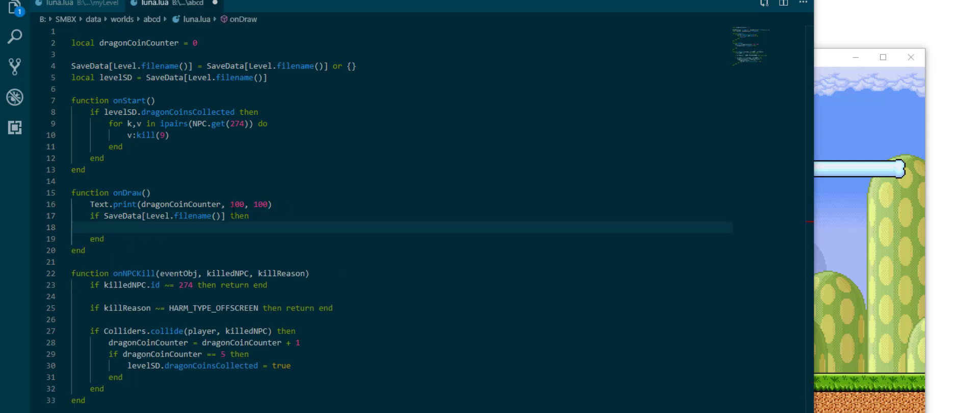
{"action": "type", "text": ".drag"}
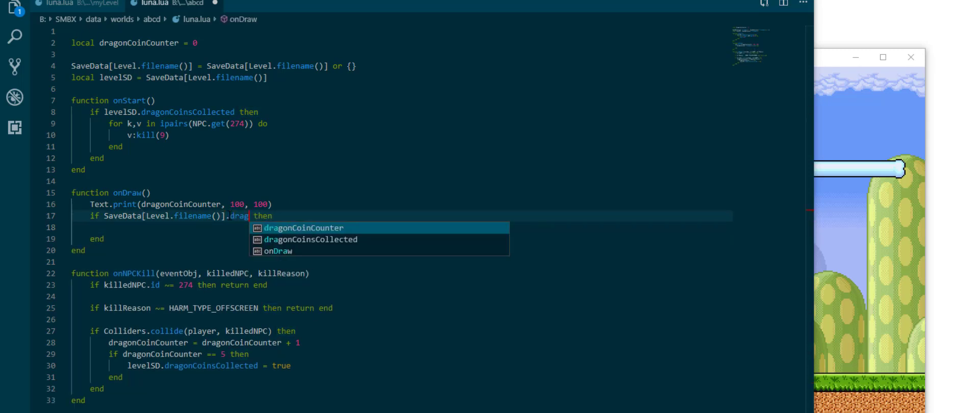
{"action": "left_click", "coordinate": [310, 240]}
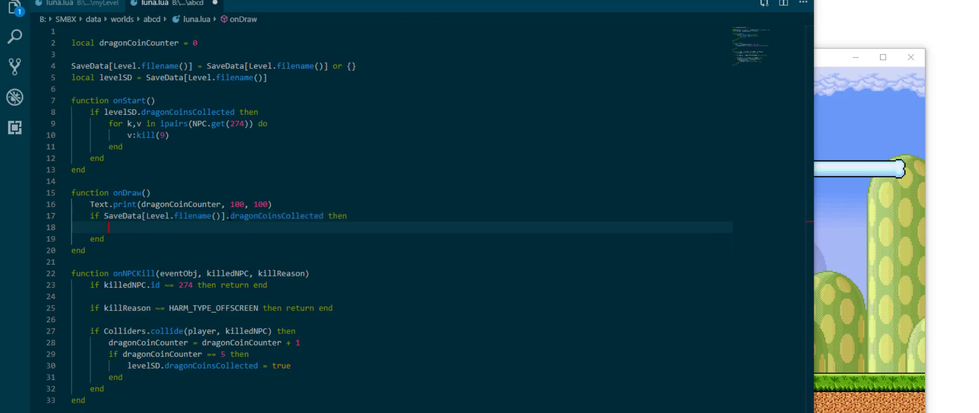
{"action": "type", "text": "Text.print(\"All Dr"}
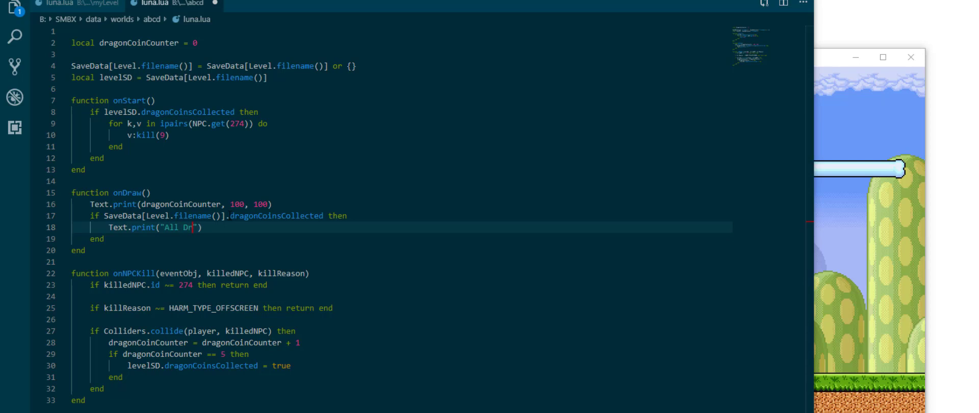
{"action": "type", "text": "agon Coins hav"}
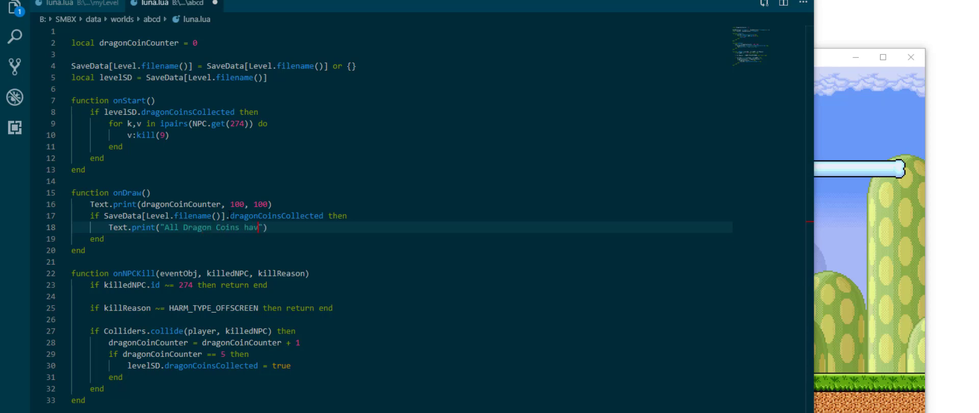
{"action": "type", "text": "e been collected"}
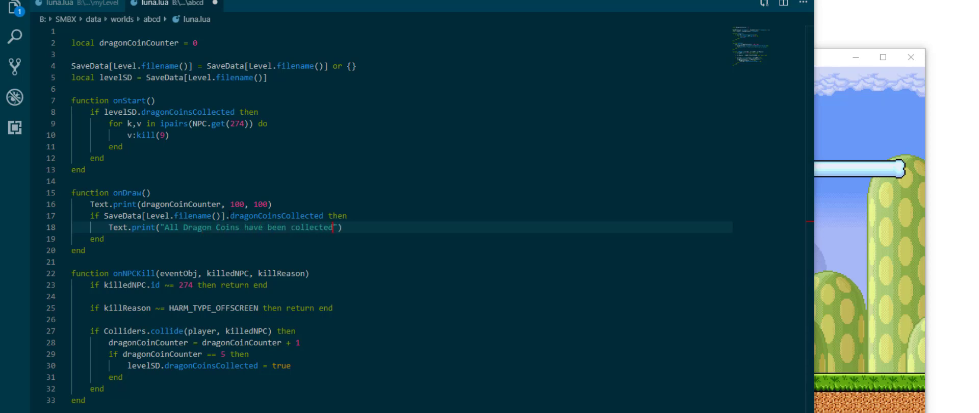
{"action": "type", "text": "!\", 100, 100"}
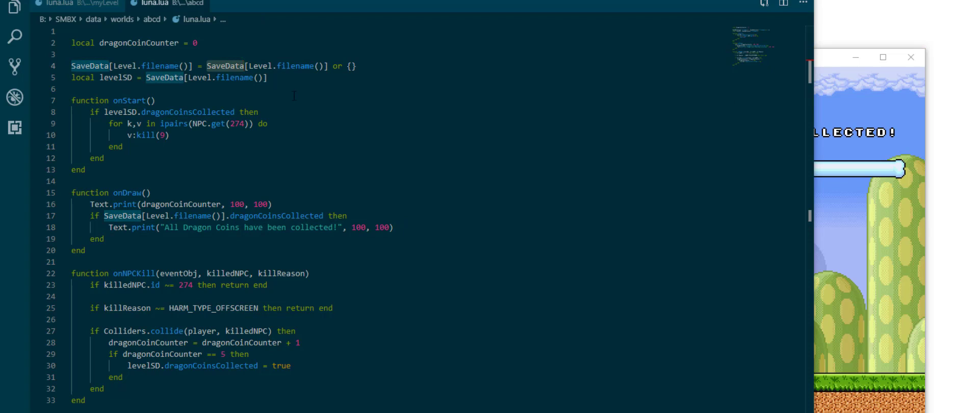
{"action": "mouse_move", "coordinate": [351, 144]}
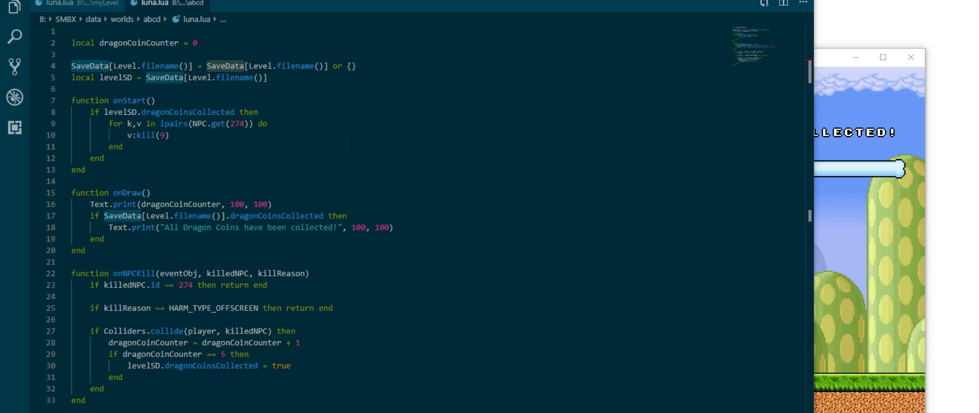
{"action": "mouse_move", "coordinate": [921, 340]}
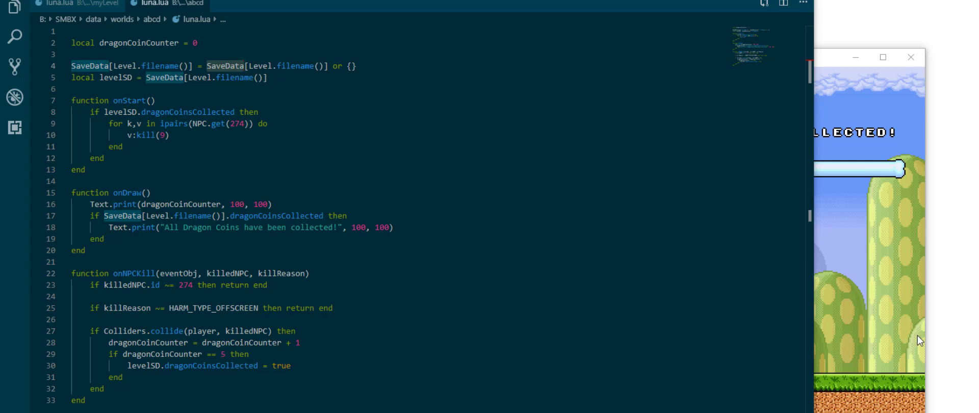